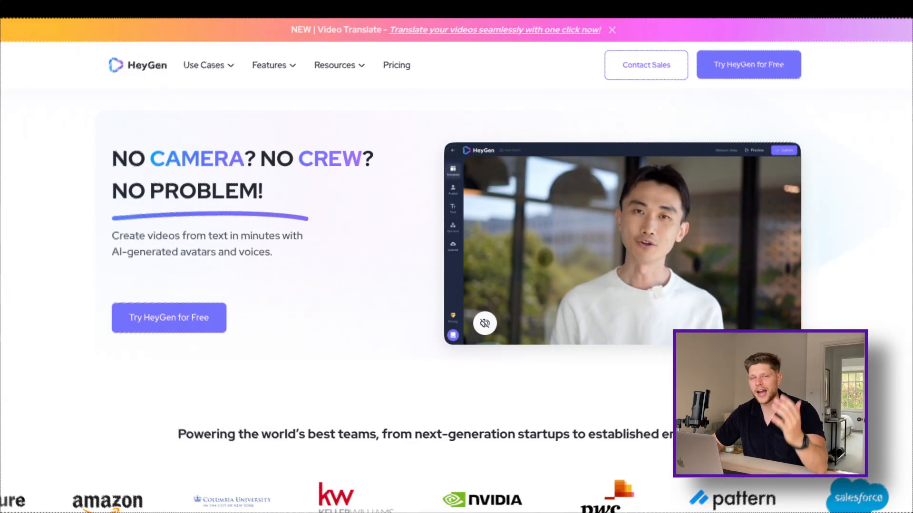
Step: Scroll the Video Translate page to the uploaded heygen2.mov and its Spanish result
{"action": "scroll", "scroll_direction": "down", "scroll_amount": 3}
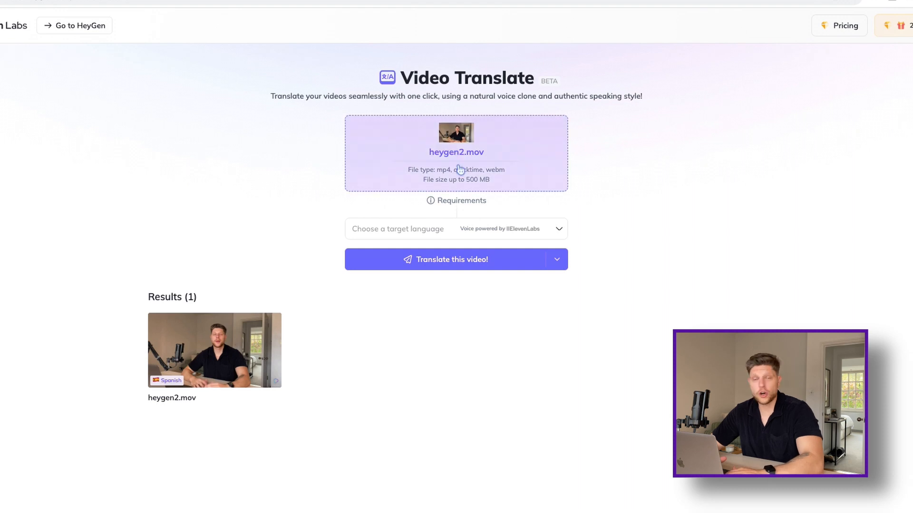
Step: Choose Arabic as the target language and submit the translation, confirming the credit spend
{"action": "left_click", "coordinate": [455, 228]}
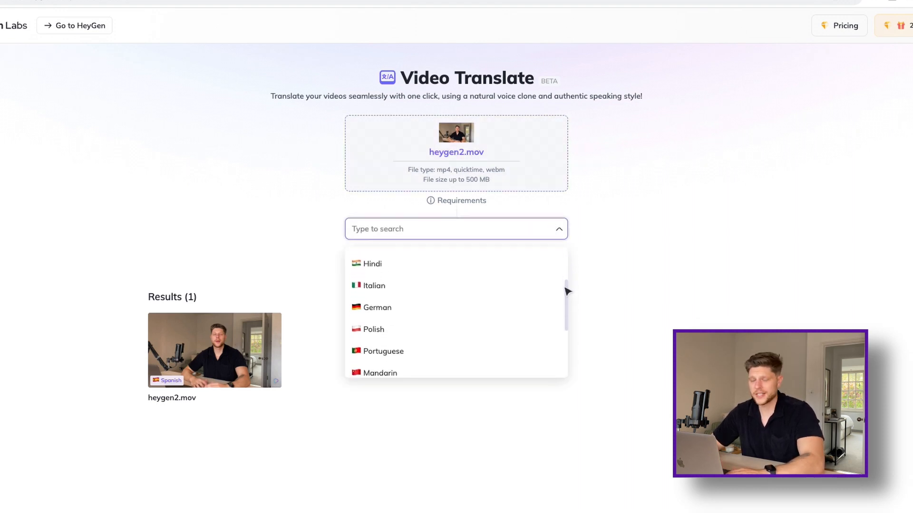
{"action": "scroll", "scroll_direction": "down", "scroll_amount": 3}
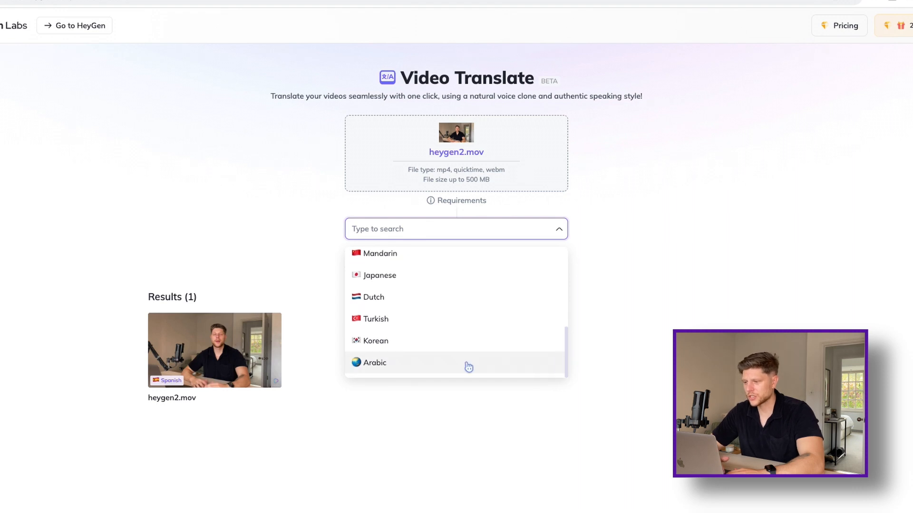
{"action": "left_click", "coordinate": [375, 363]}
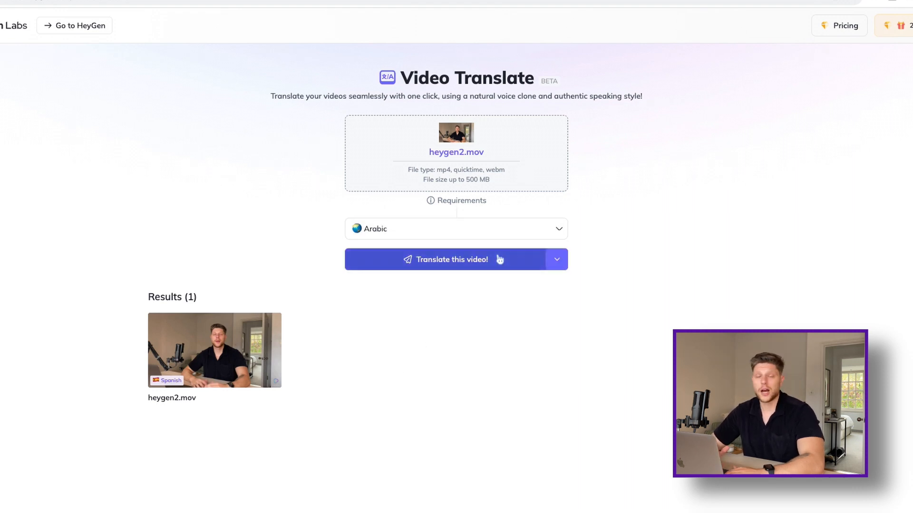
{"action": "left_click", "coordinate": [451, 260]}
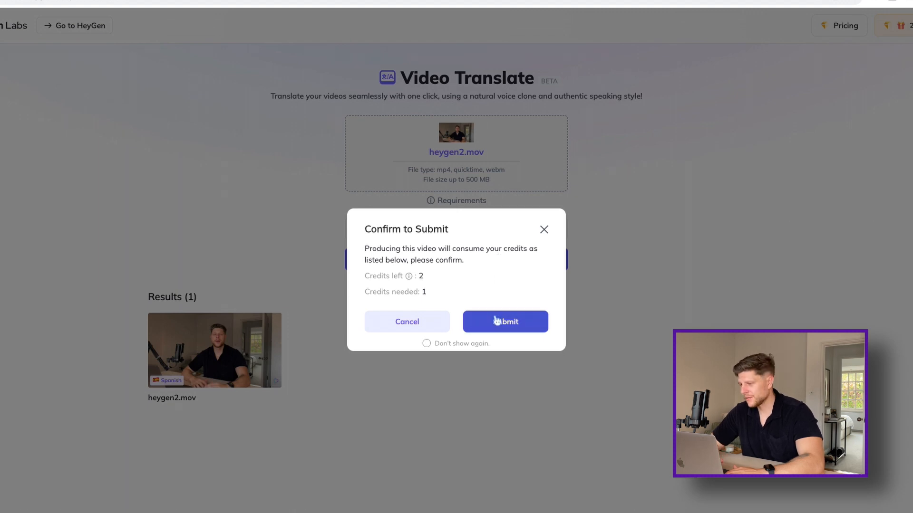
{"action": "left_click", "coordinate": [505, 321]}
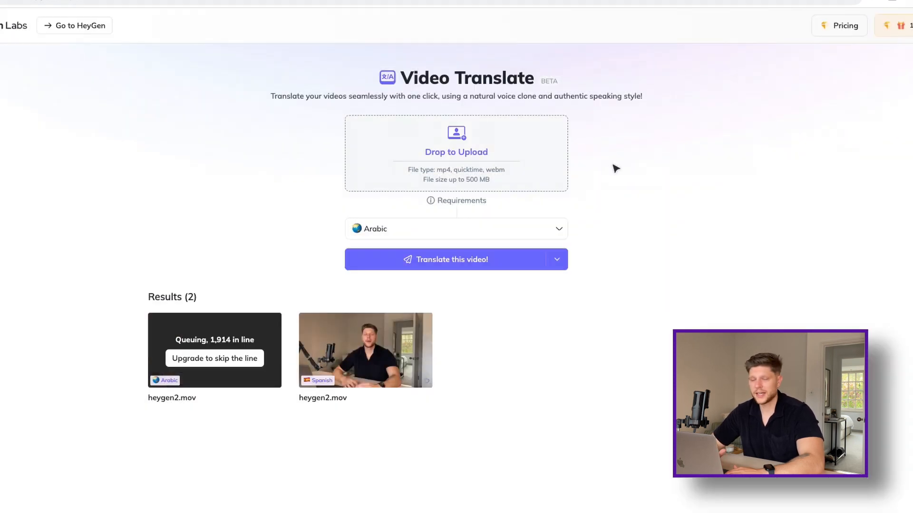
{"action": "mouse_move", "coordinate": [456, 200]}
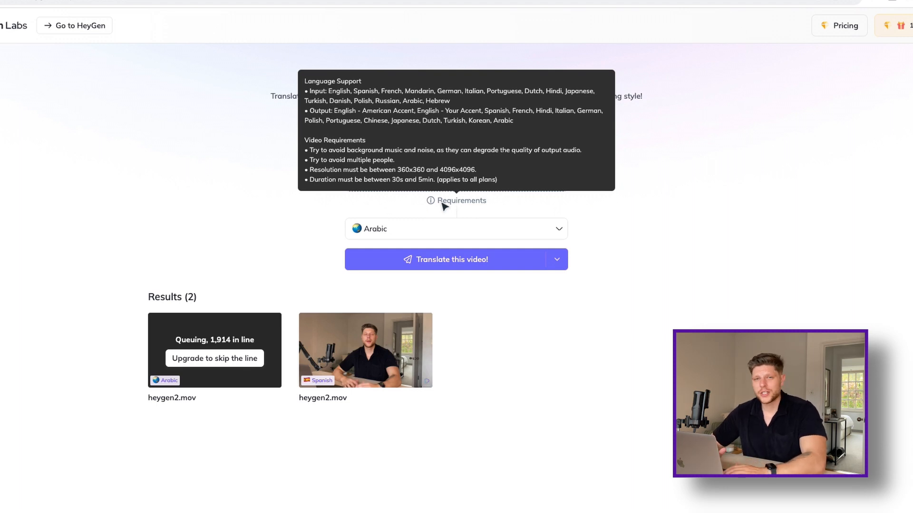
{"action": "mouse_move", "coordinate": [313, 252]}
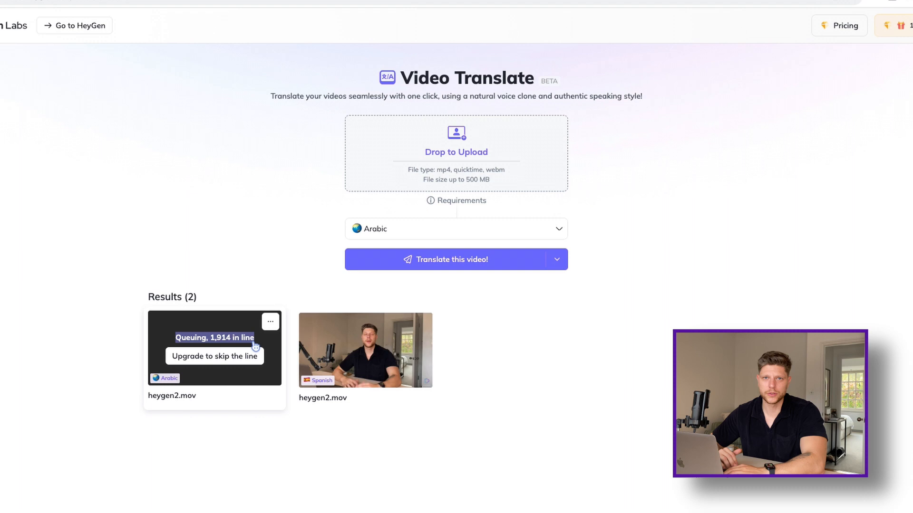
Step: View the upgrade pricing with yearly billing, then leave for the HeyGen home dashboard
{"action": "left_click", "coordinate": [214, 357]}
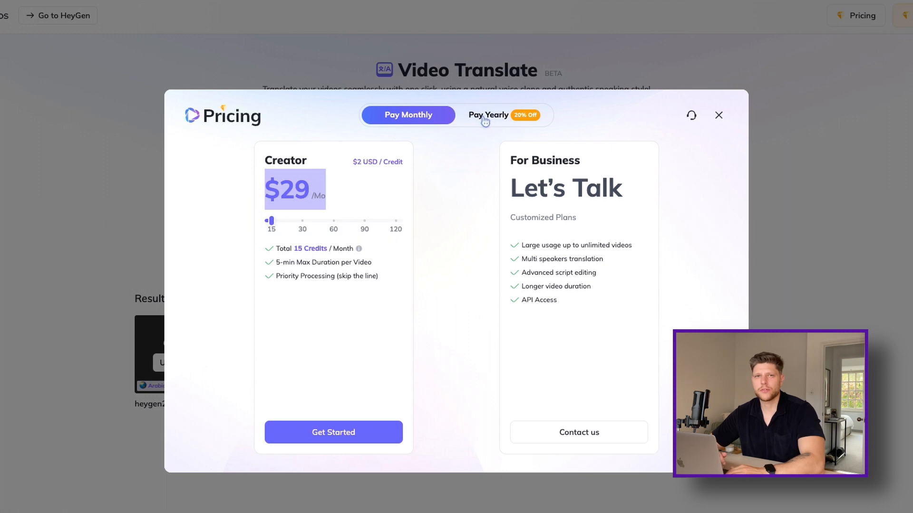
{"action": "left_click", "coordinate": [487, 115]}
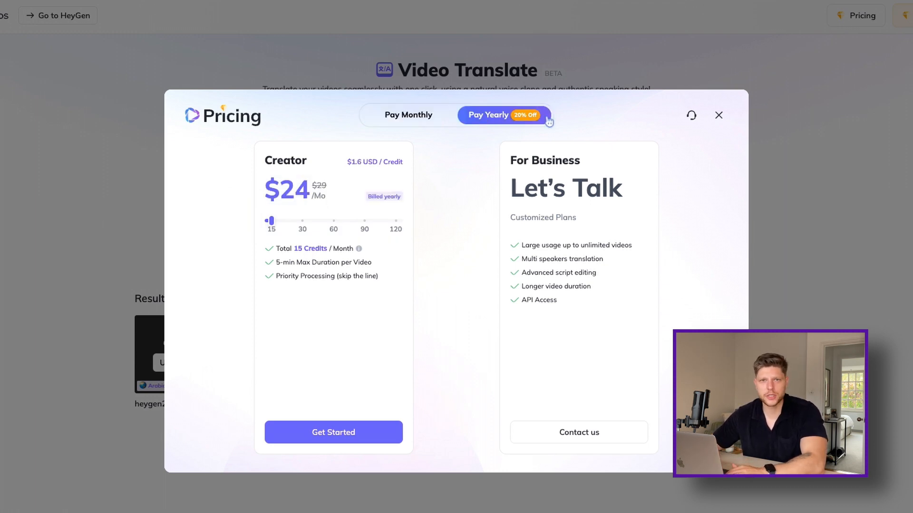
{"action": "left_click", "coordinate": [719, 115]}
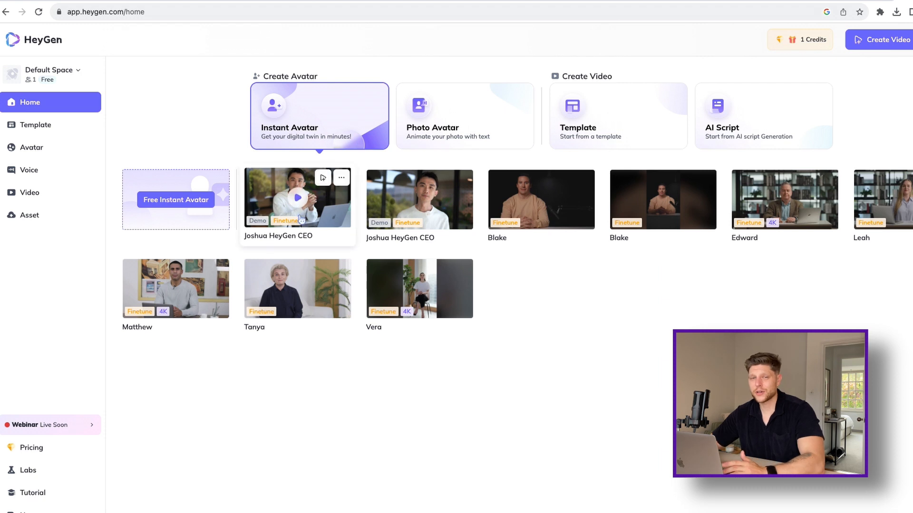
Step: Navigate via Template to the Avatar library and preview the Matthew in Flowery Shirt avatar
{"action": "left_click", "coordinate": [220, 266]}
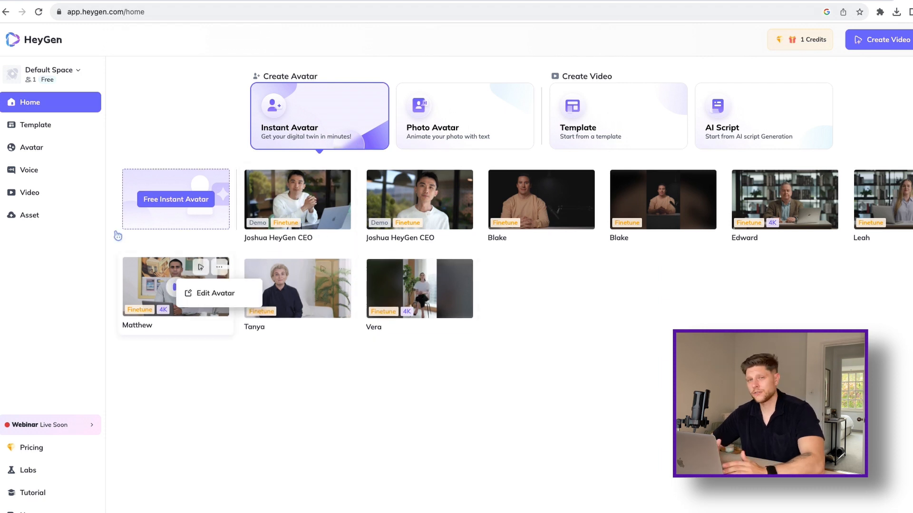
{"action": "left_click", "coordinate": [35, 124]}
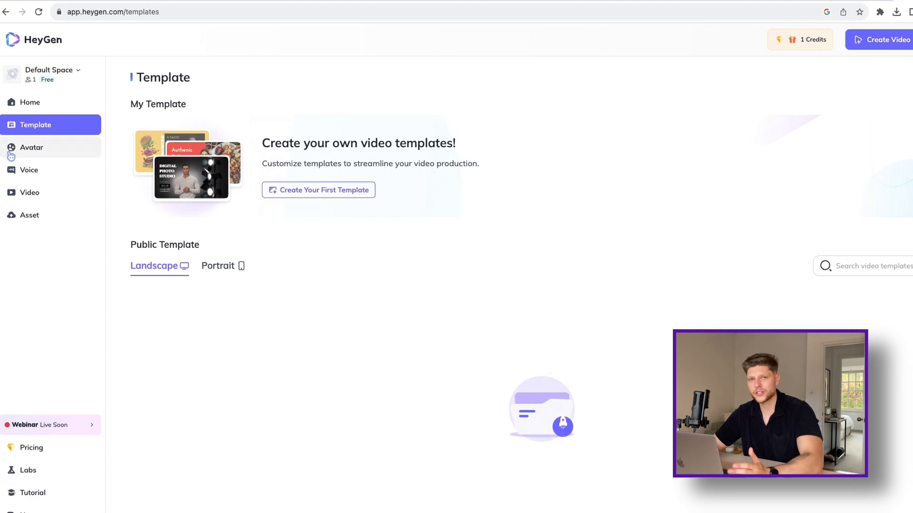
{"action": "left_click", "coordinate": [33, 147]}
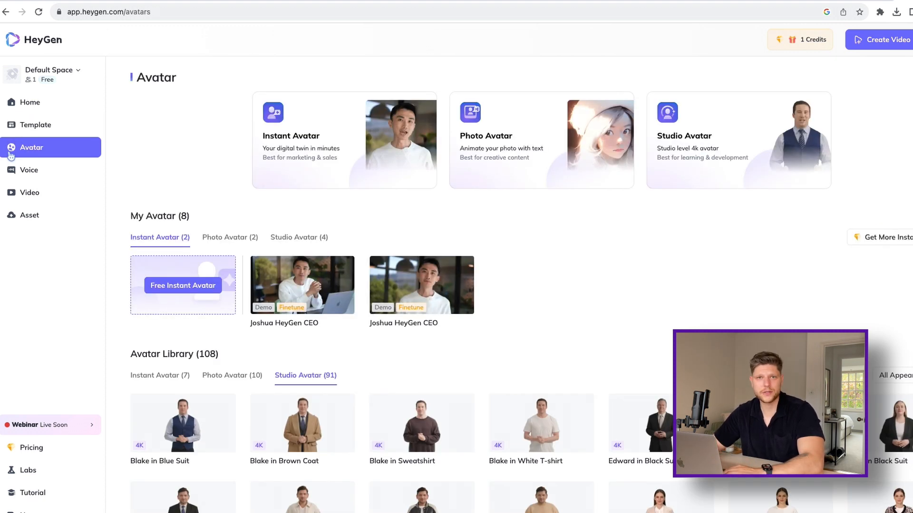
{"action": "scroll", "scroll_direction": "down", "scroll_amount": 3}
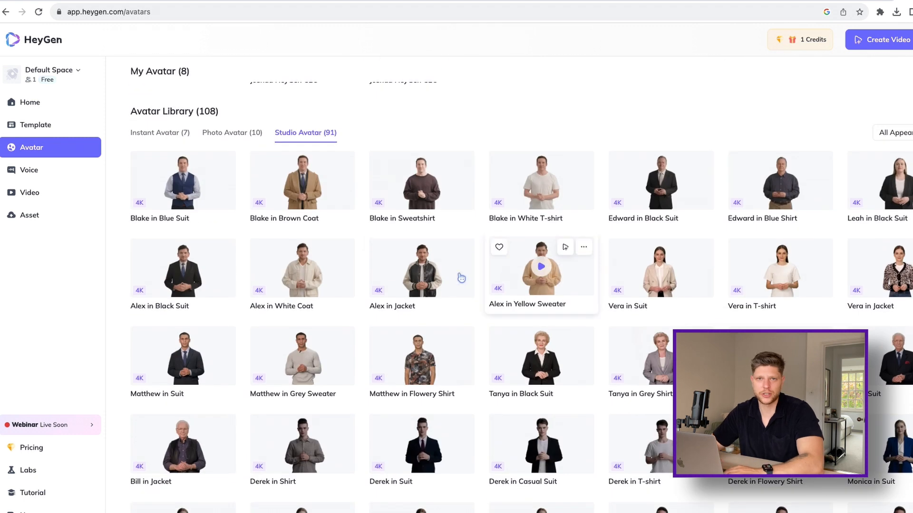
{"action": "mouse_move", "coordinate": [422, 355]}
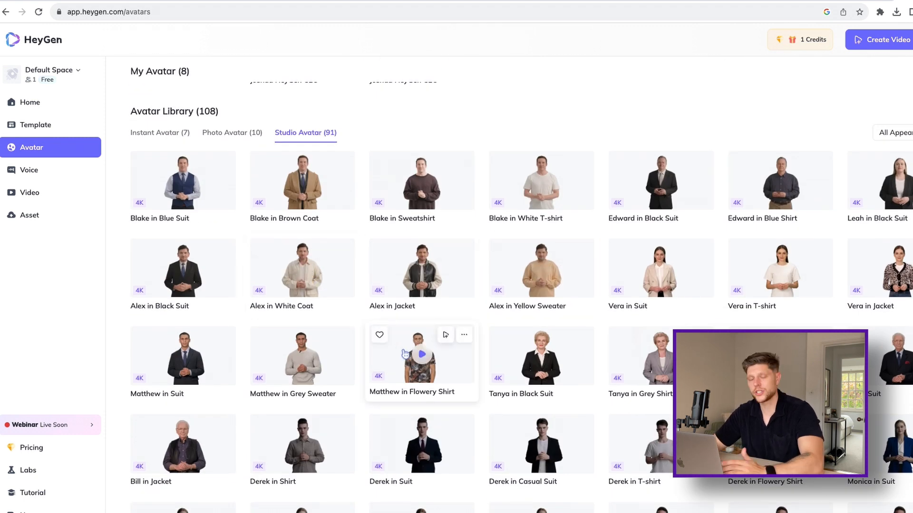
{"action": "left_click", "coordinate": [421, 355]}
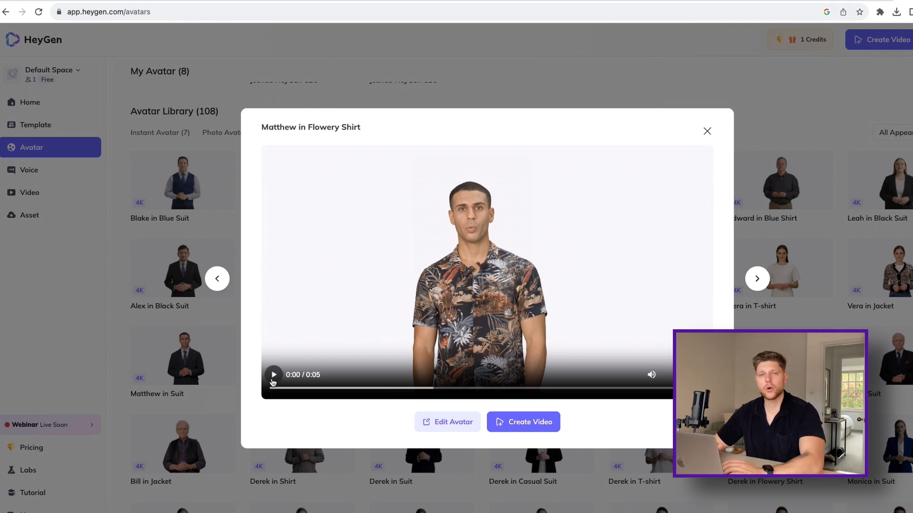
Step: Edit the Matthew avatar and dress him in the grey sweater outfit
{"action": "left_click", "coordinate": [453, 422]}
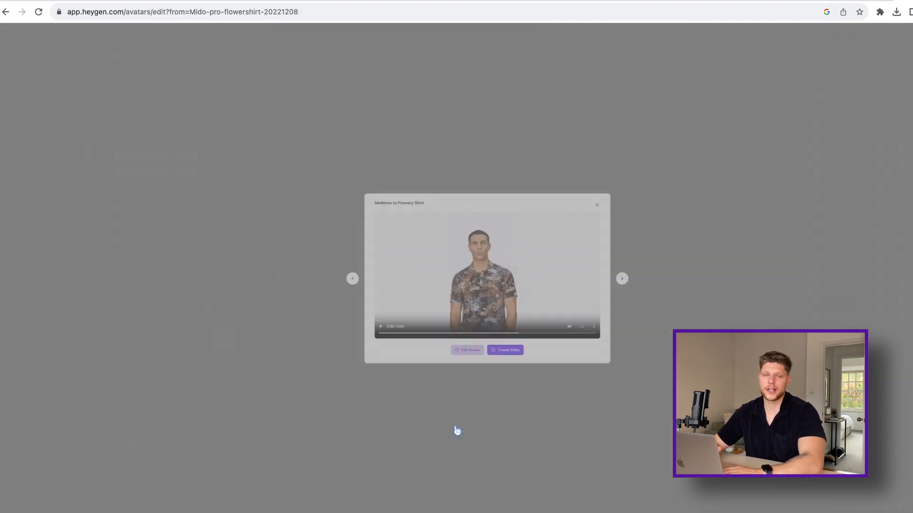
{"action": "left_click", "coordinate": [466, 350]}
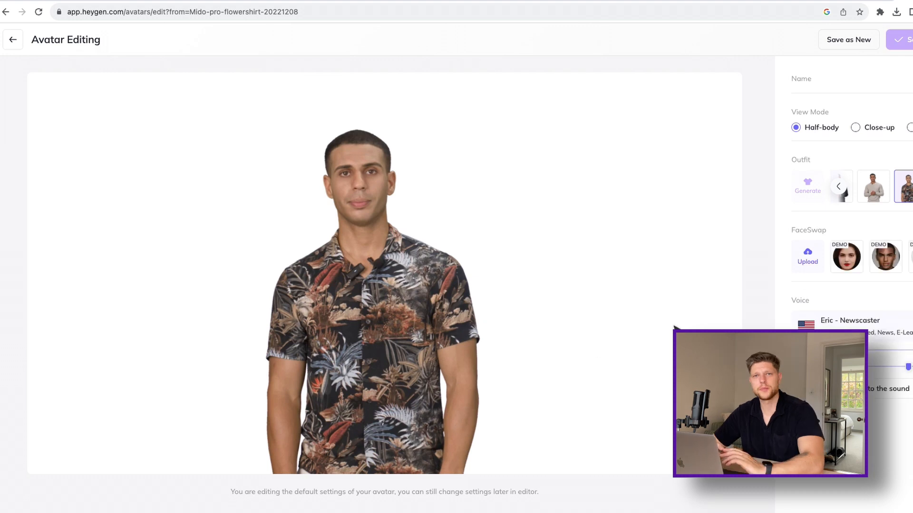
{"action": "left_click", "coordinate": [884, 187]}
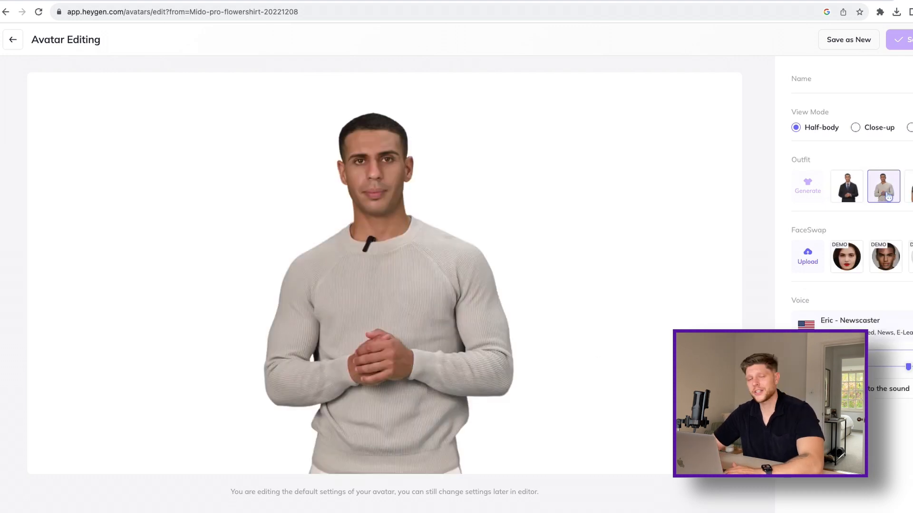